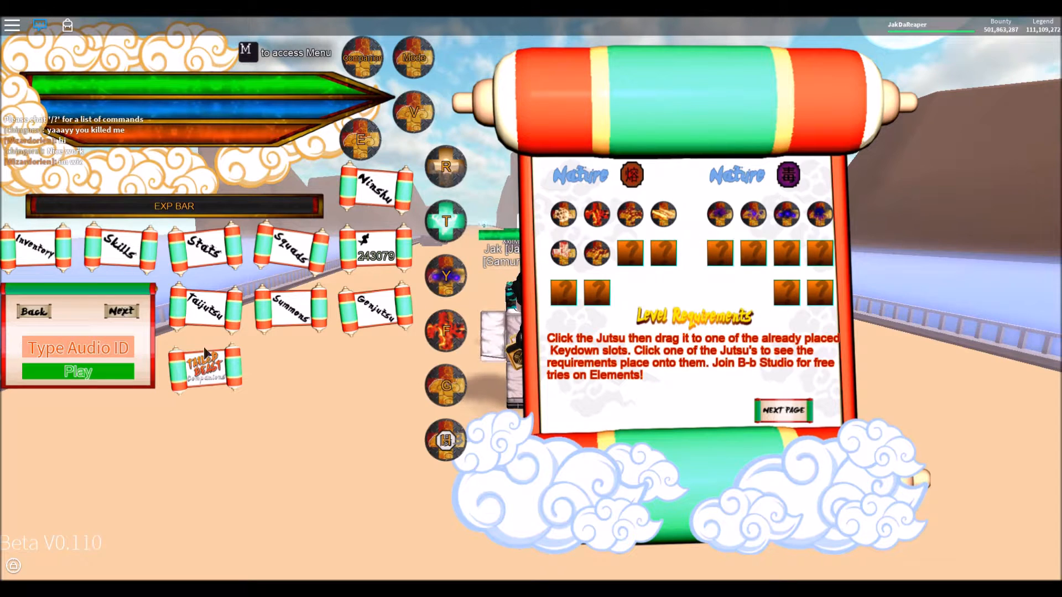
Close the jutsu scroll menu and return to the arena to cast jutsu
{"action": "left_click", "coordinate": [782, 410]}
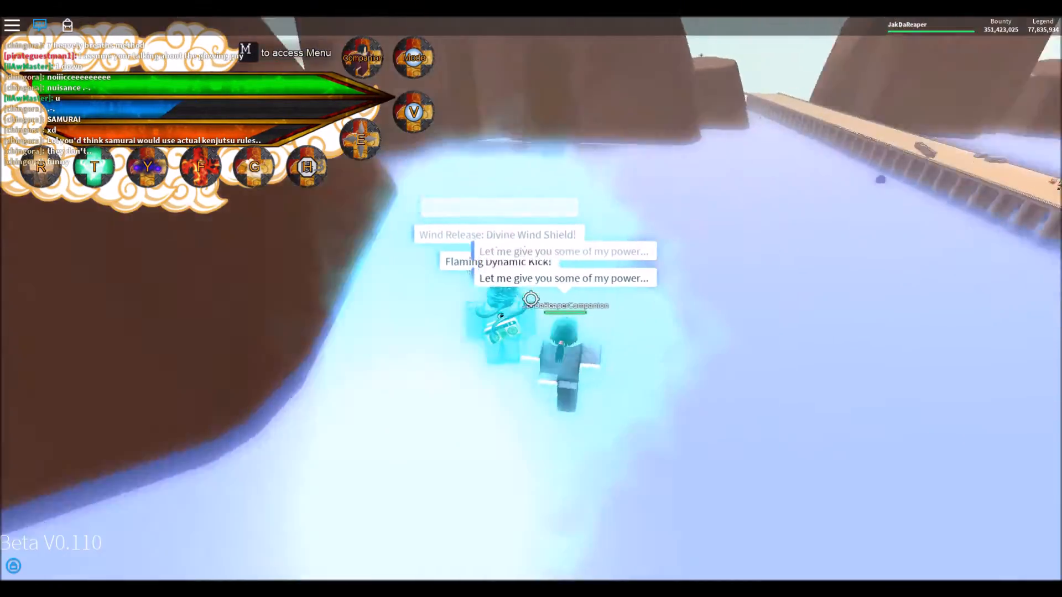
{"action": "mouse_move", "coordinate": [531, 298]}
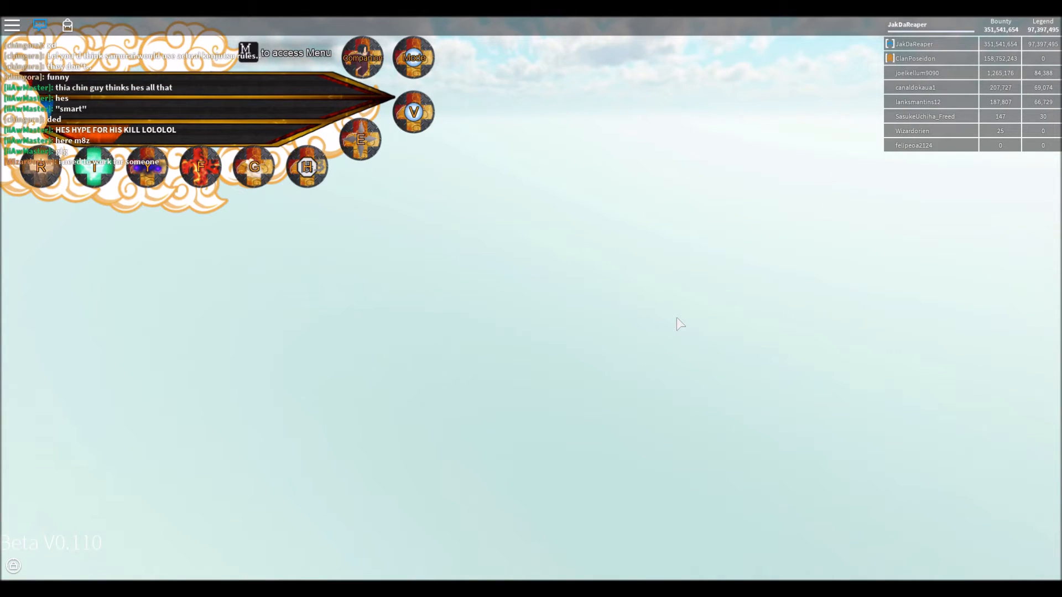
{"action": "mouse_move", "coordinate": [820, 576]}
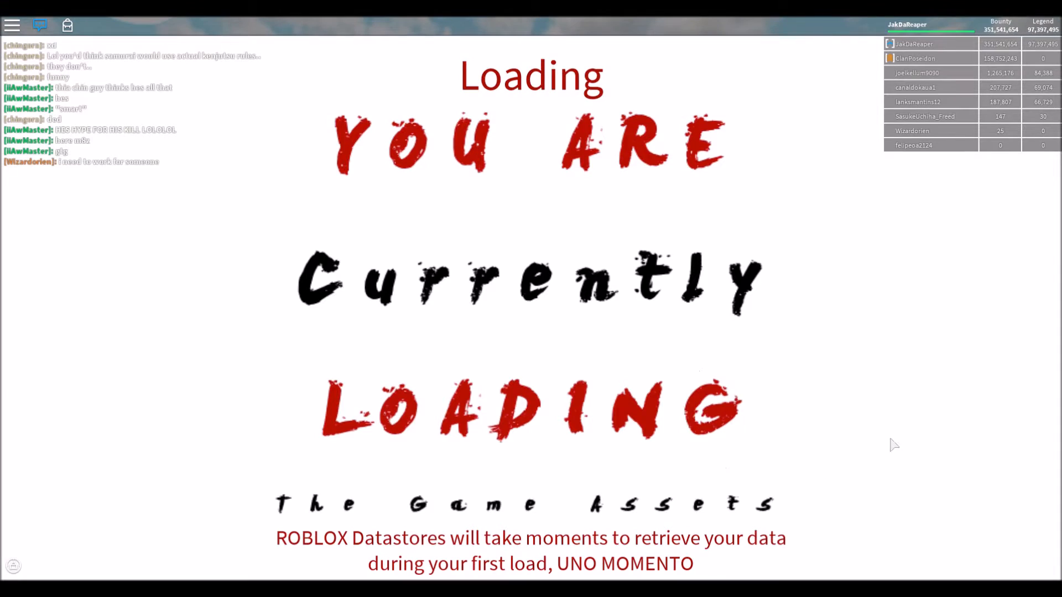
Dismiss the loading notice once the game assets finish reloading
{"action": "left_click", "coordinate": [39, 25]}
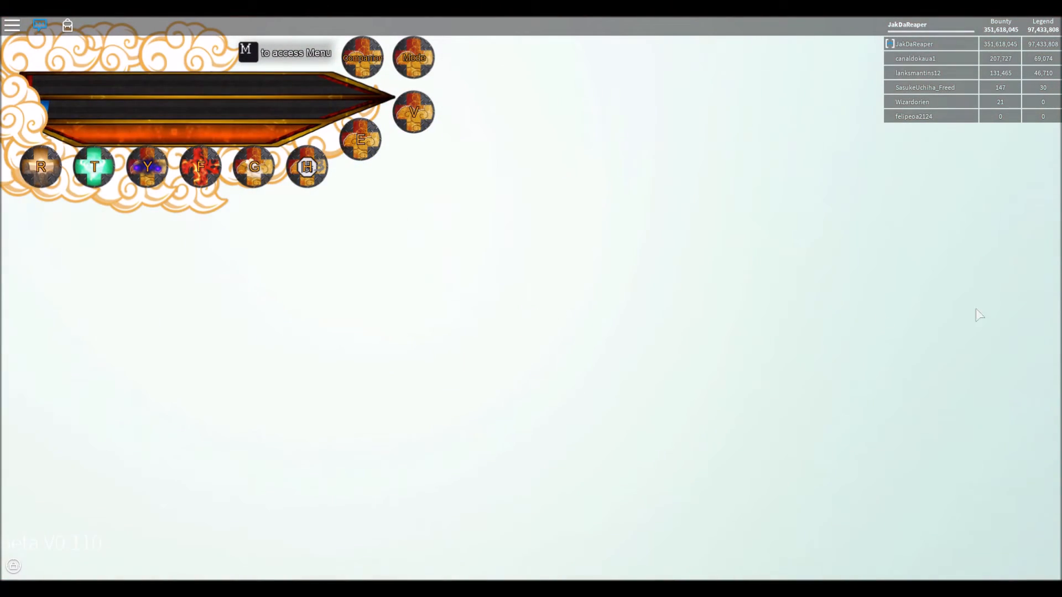
{"action": "mouse_move", "coordinate": [606, 540]}
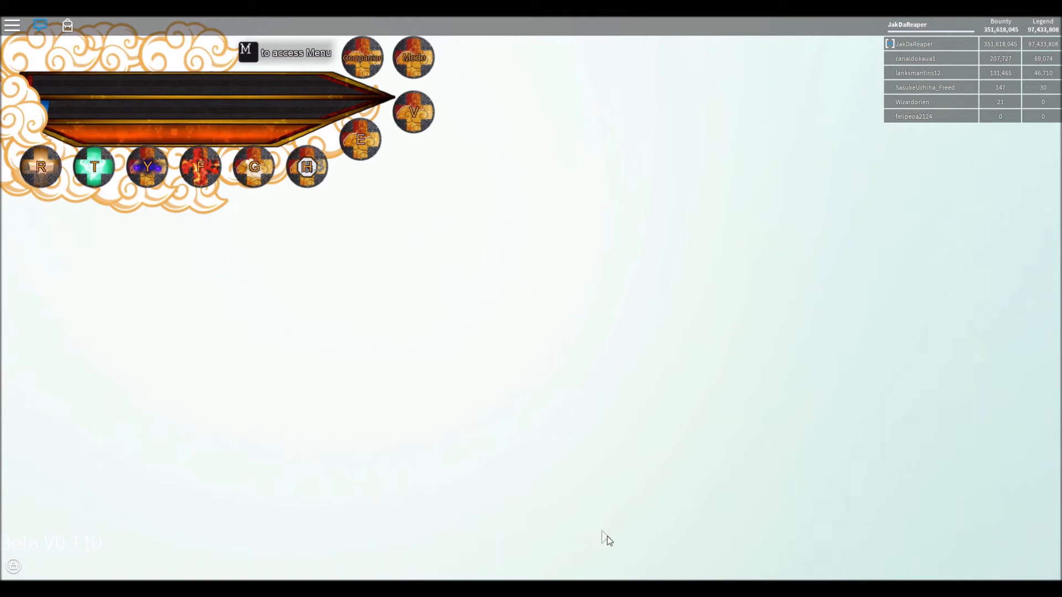
{"action": "mouse_move", "coordinate": [599, 564]}
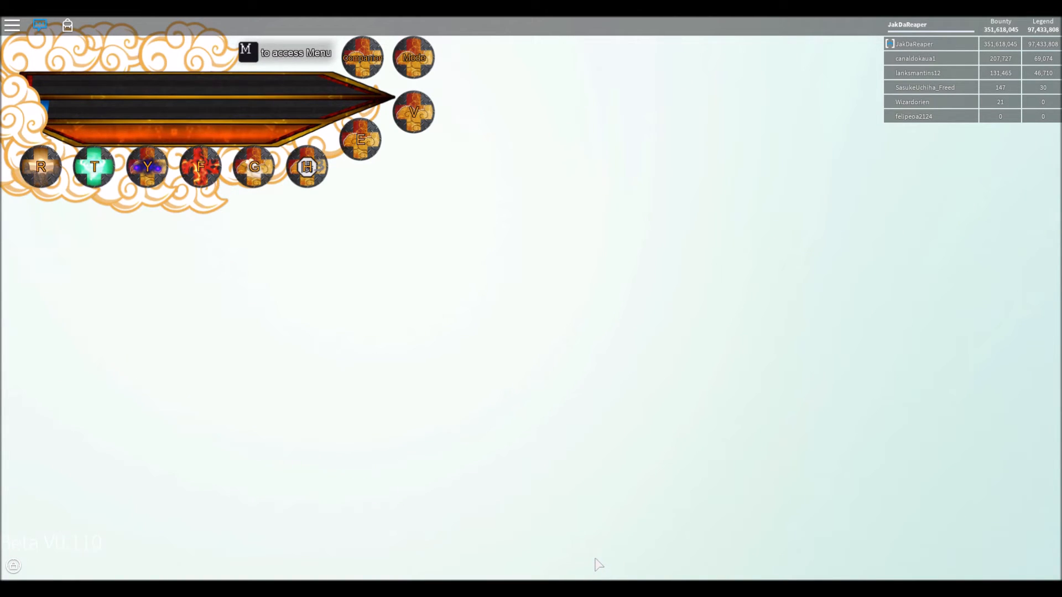